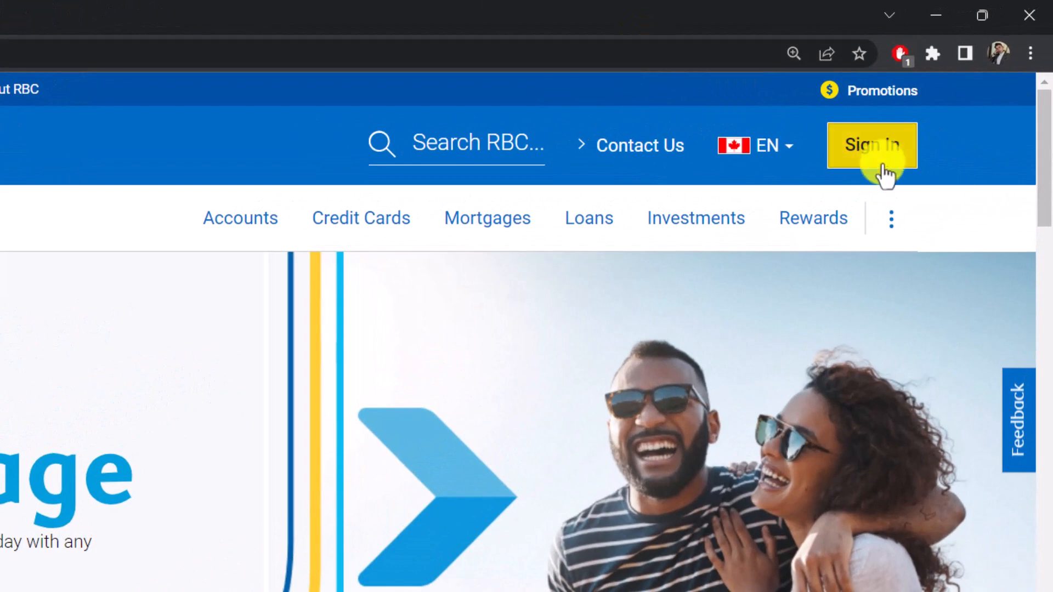
Reach the online banking sign-in page from the homepage header's Sign In button
left_click(871, 145)
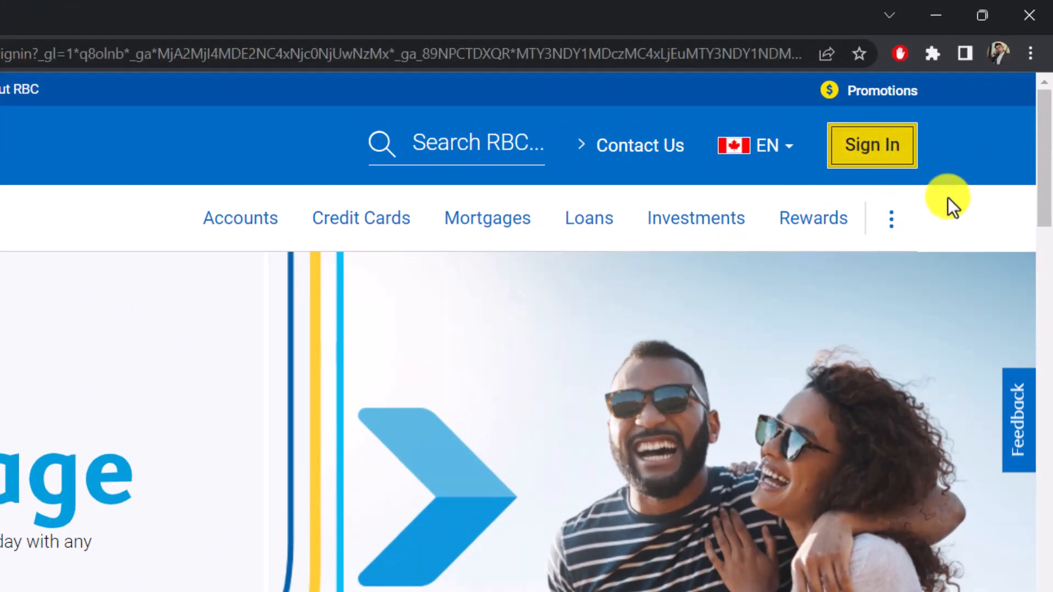
left_click(871, 146)
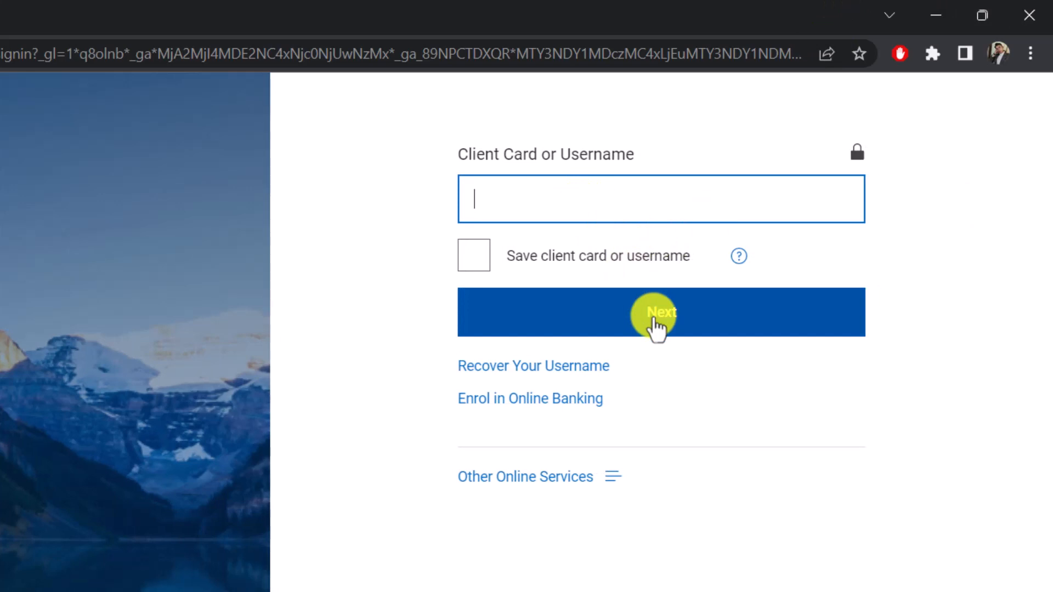
mouse_move(529, 398)
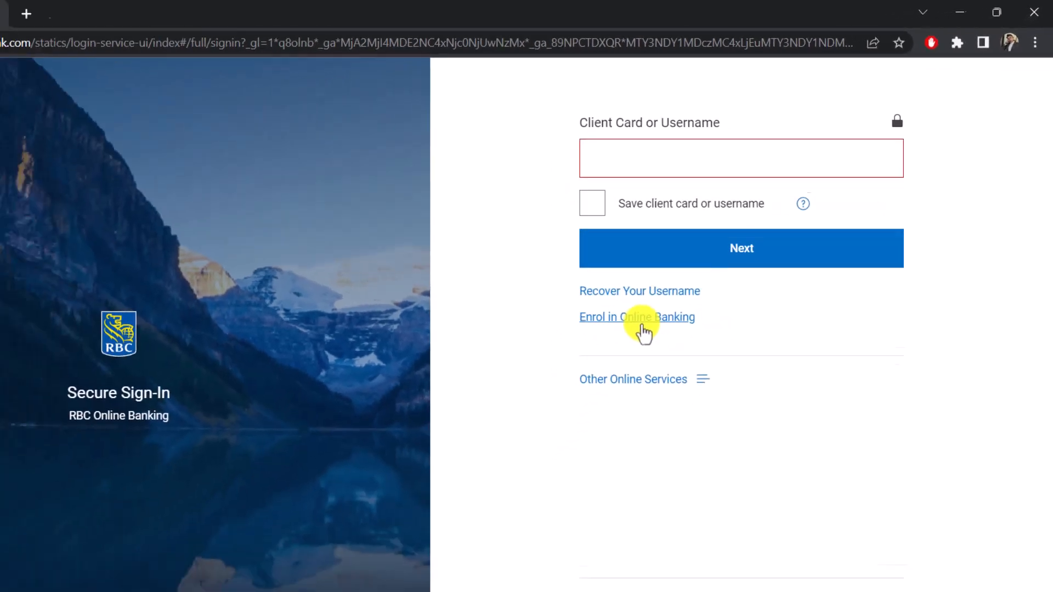
Begin the Enrol in Online Banking flow from the Secure Sign-In page
left_click(636, 315)
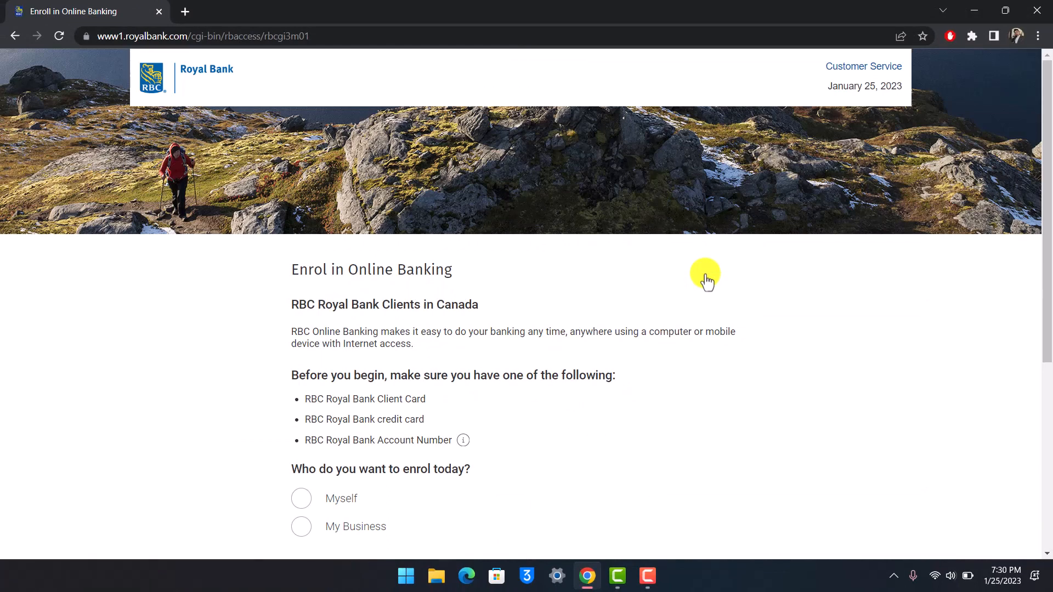
Choose to enrol Myself rather than a business and submit with Enrol Now
scroll("down", 3)
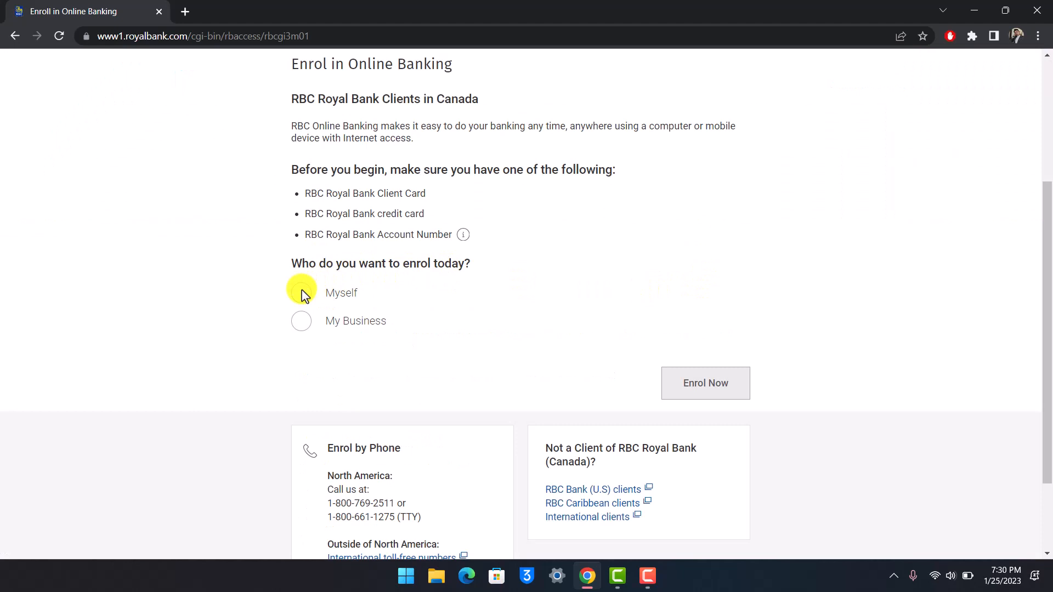
left_click(705, 382)
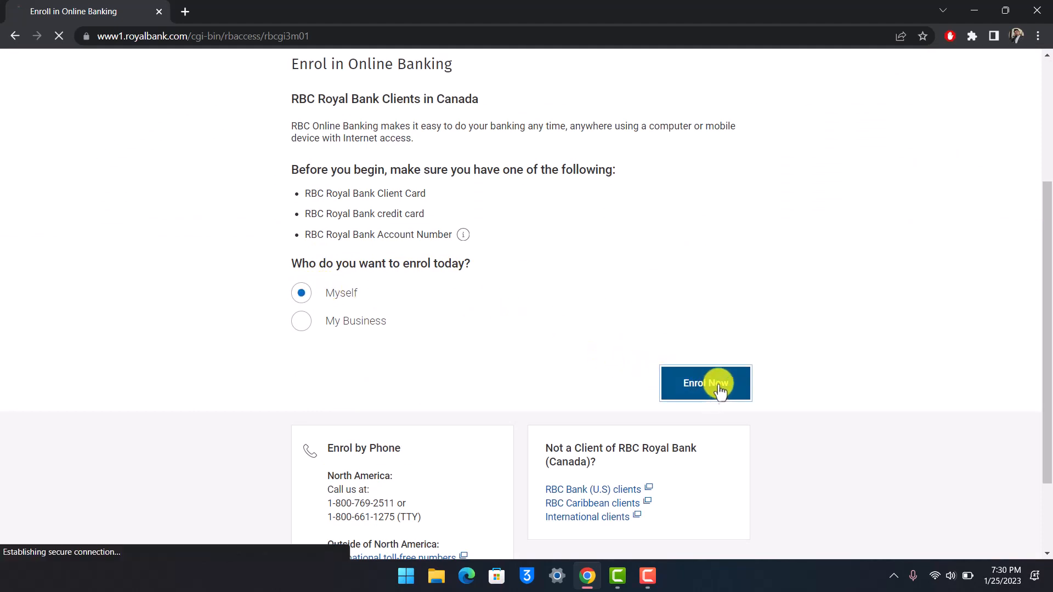
left_click(705, 383)
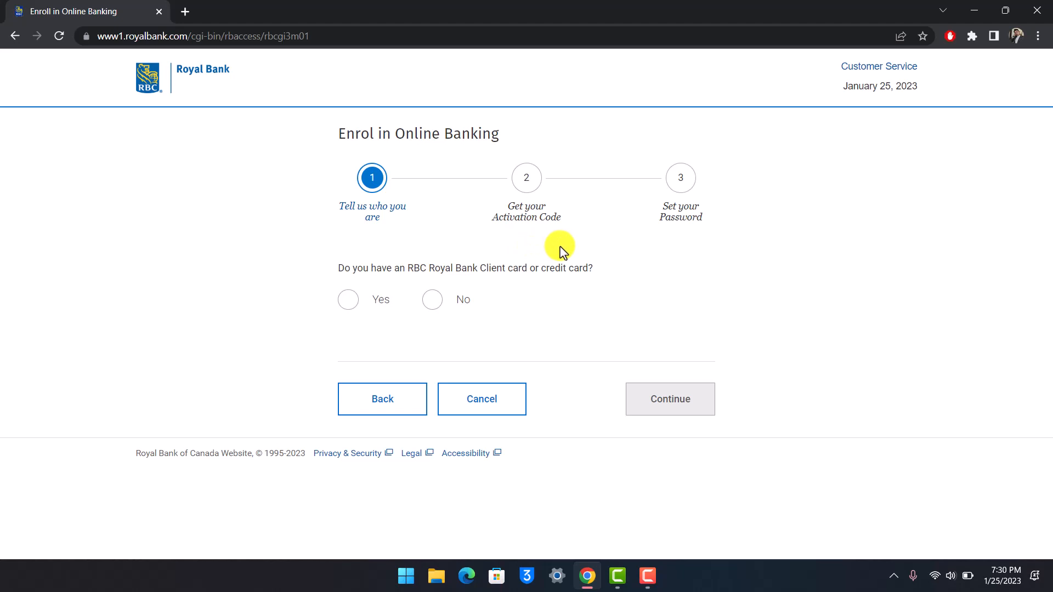
mouse_move(436, 274)
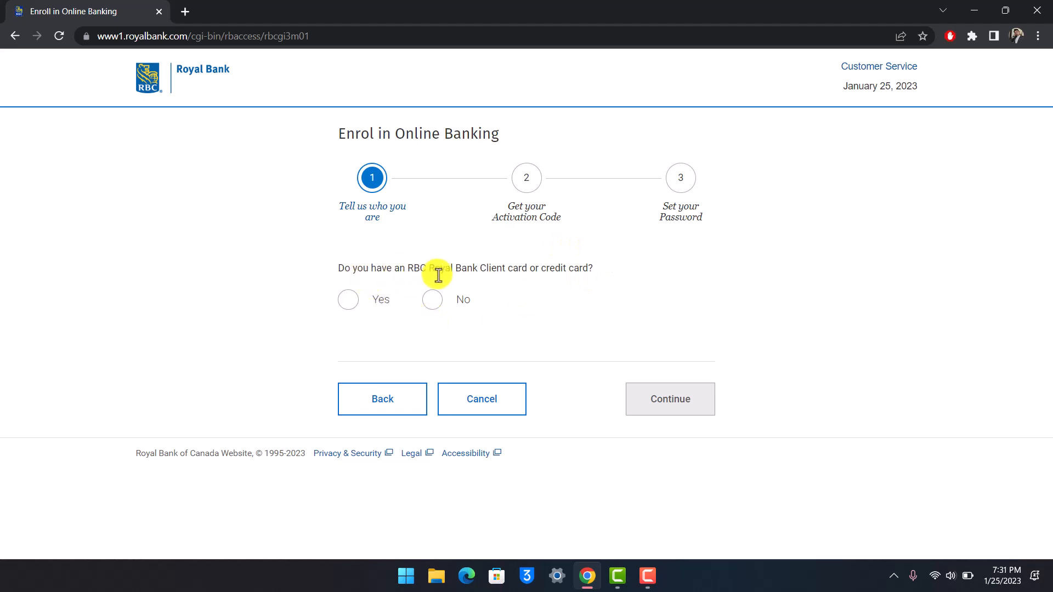
Answer No, then Yes to having a client card, revealing card number and postal code fields
left_click(432, 299)
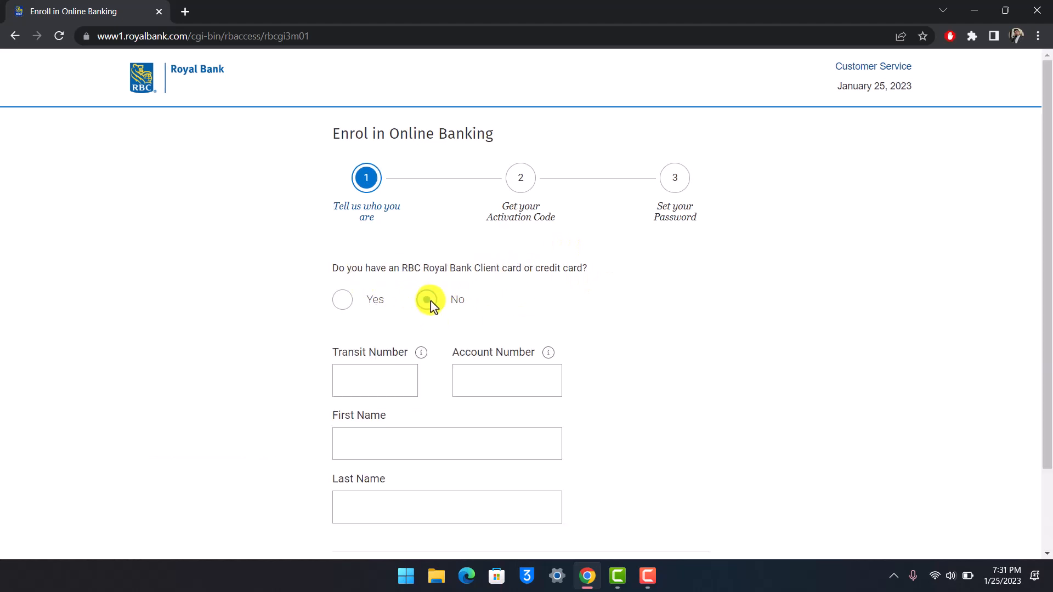
left_click(426, 299)
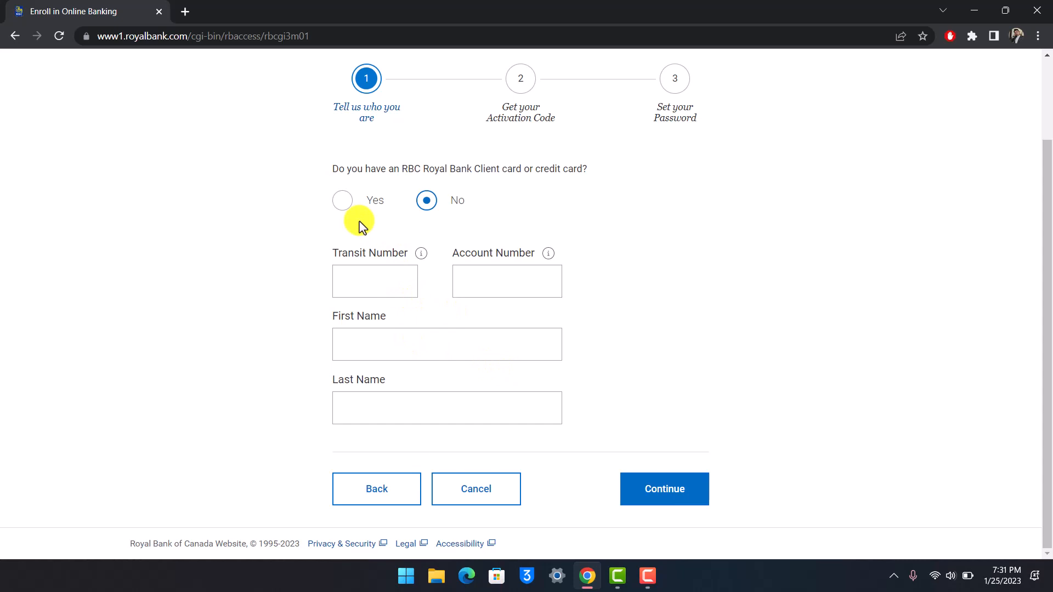
left_click(342, 200)
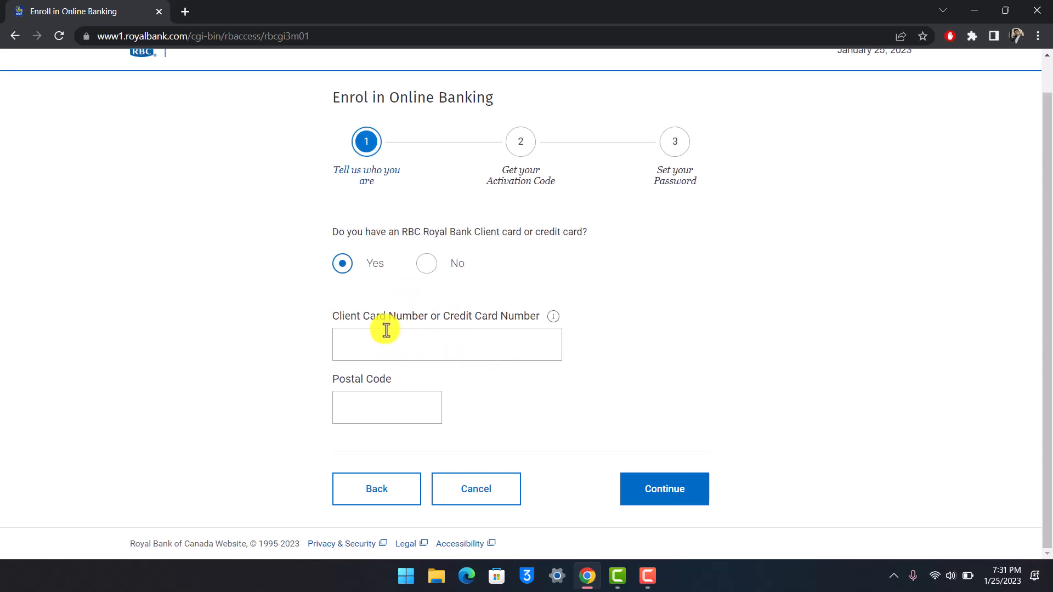
mouse_move(375, 405)
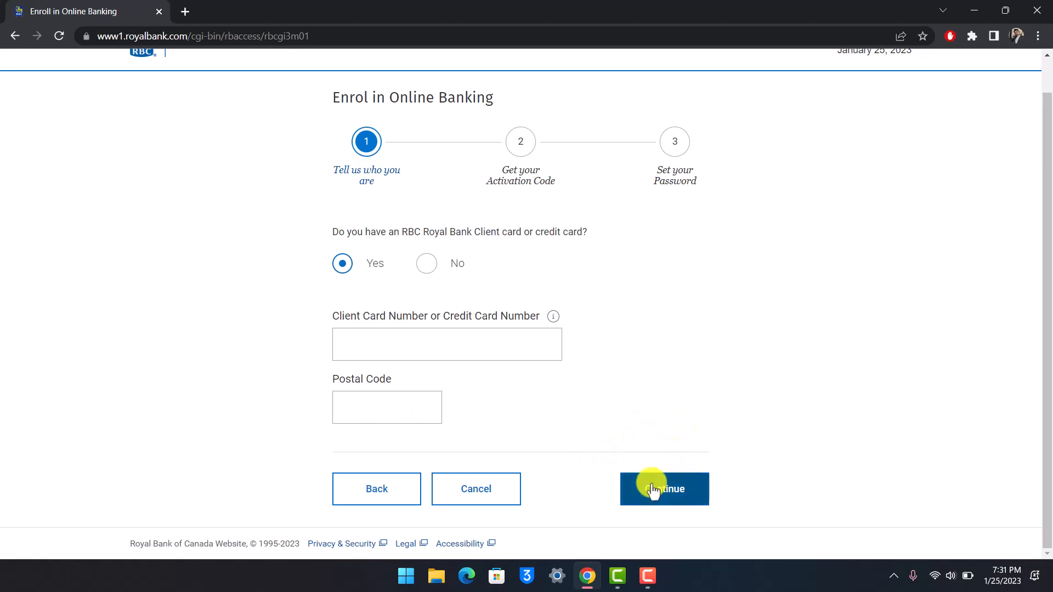
mouse_move(520, 187)
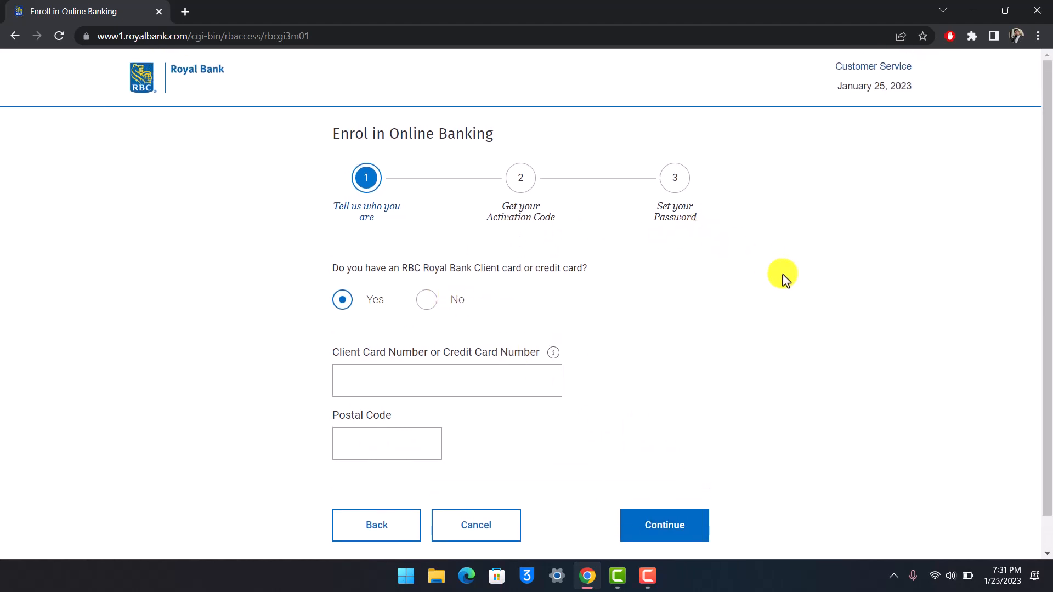
mouse_move(593, 278)
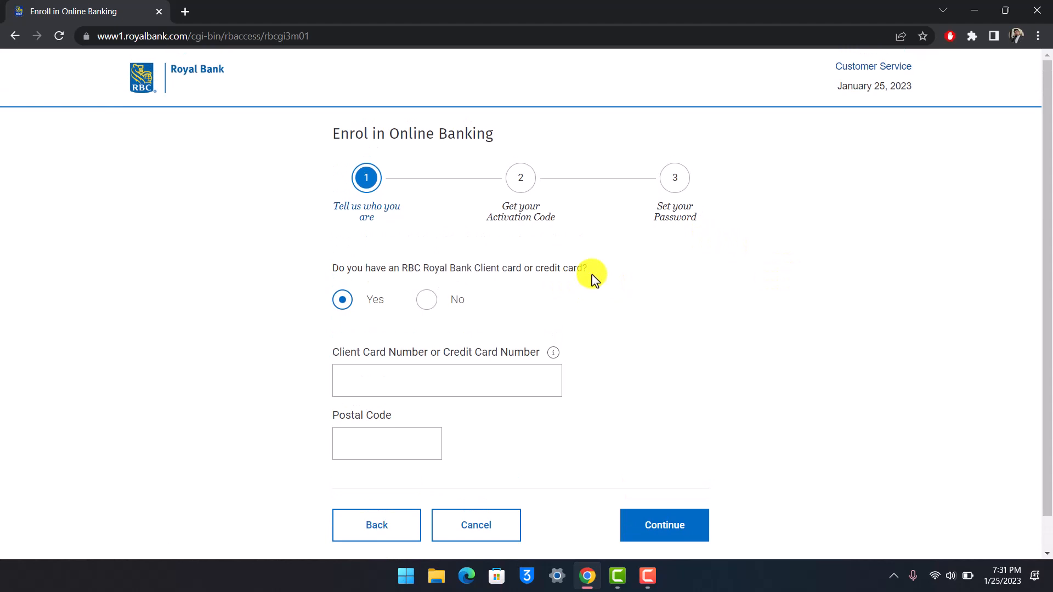